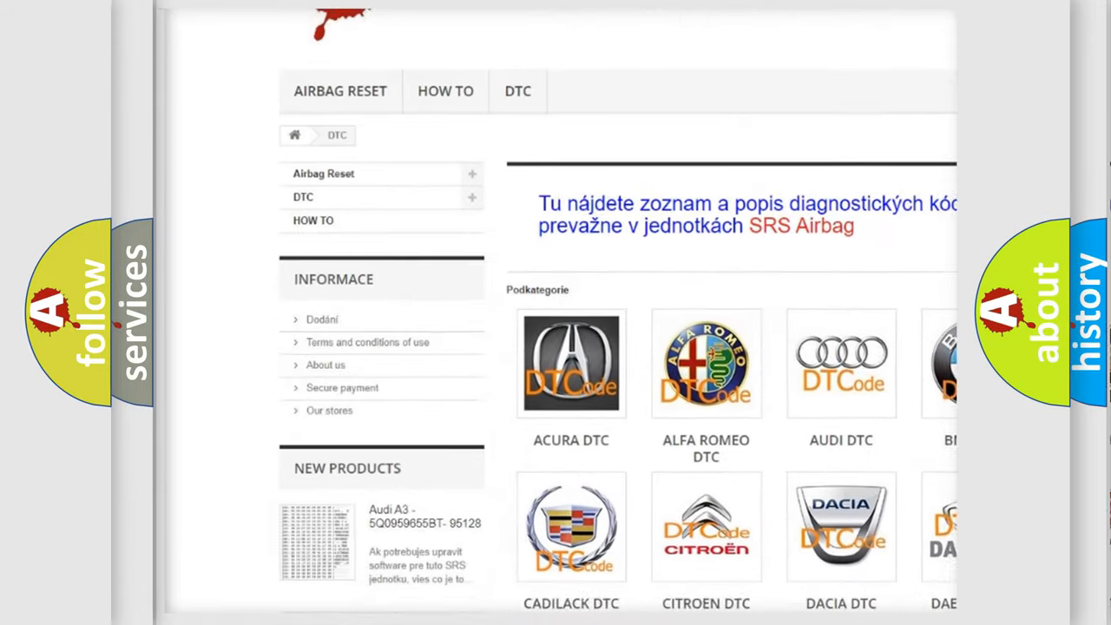
scroll("down", 3)
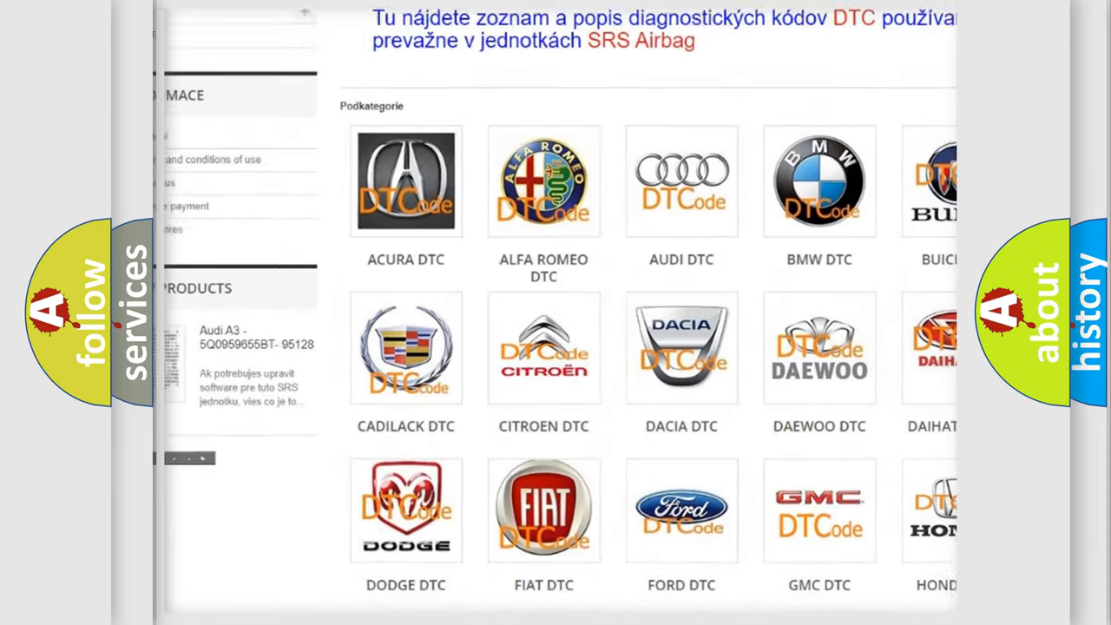
scroll("down", 3)
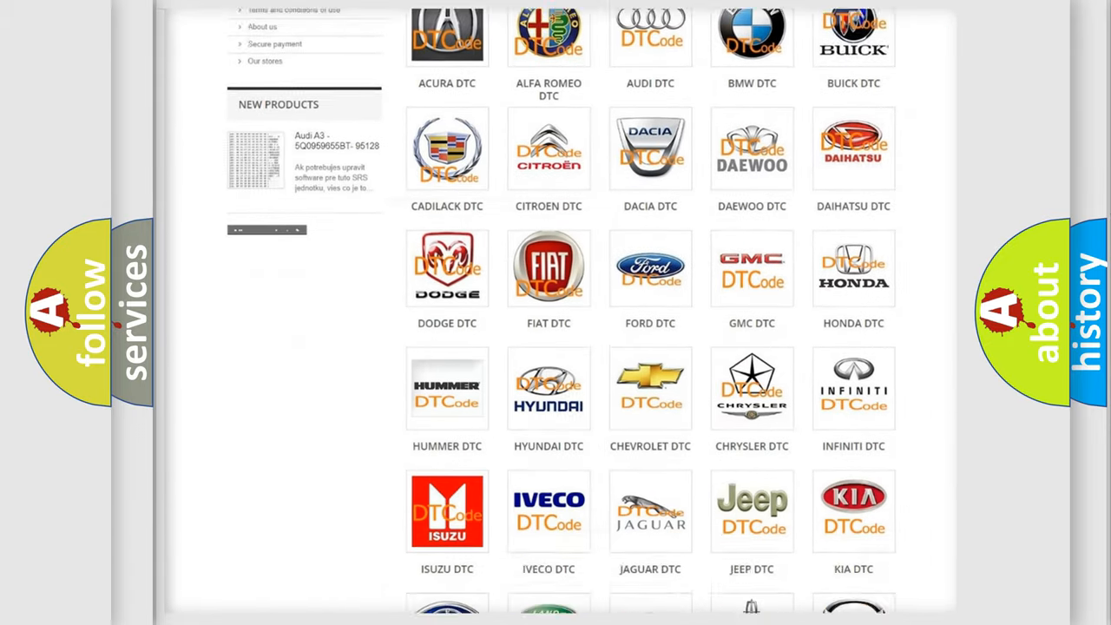
scroll("down", 3)
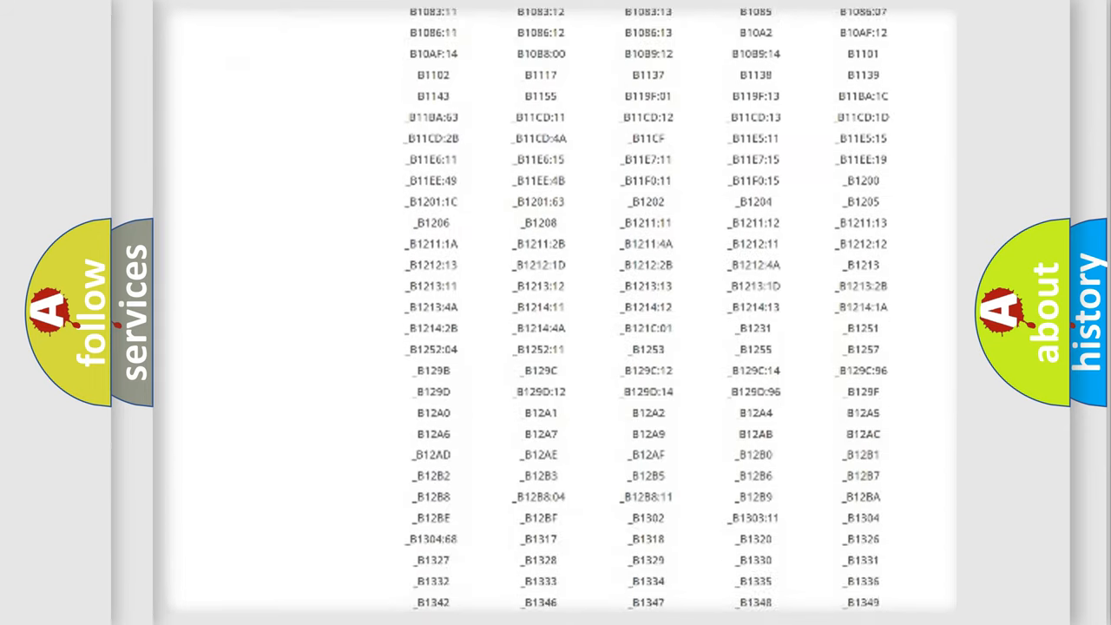
scroll("down", 3)
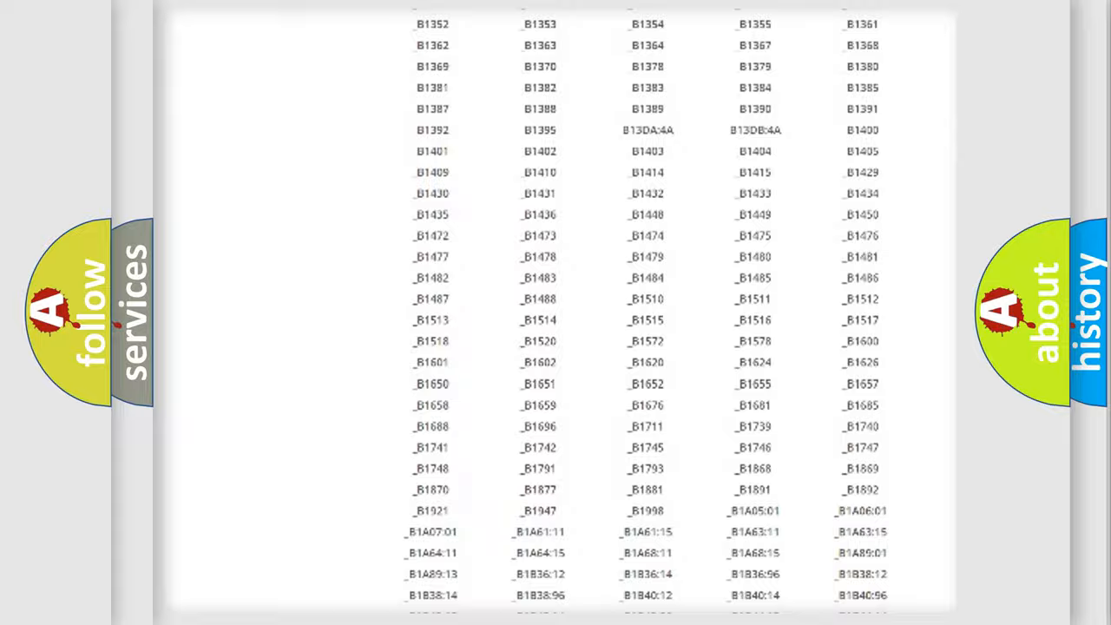